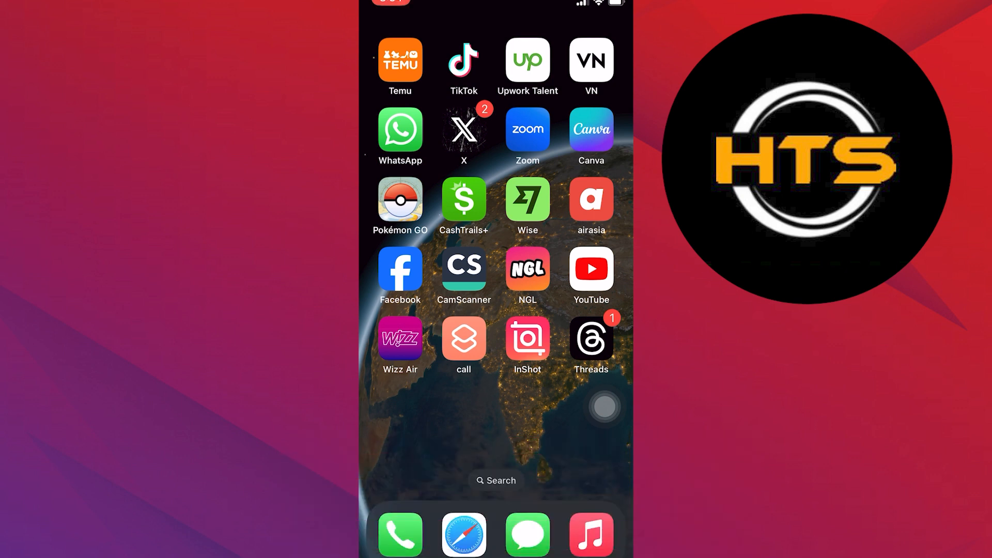
- Send a new 'hy' message in the WhatsApp chat and select it for deletion
click(399, 131)
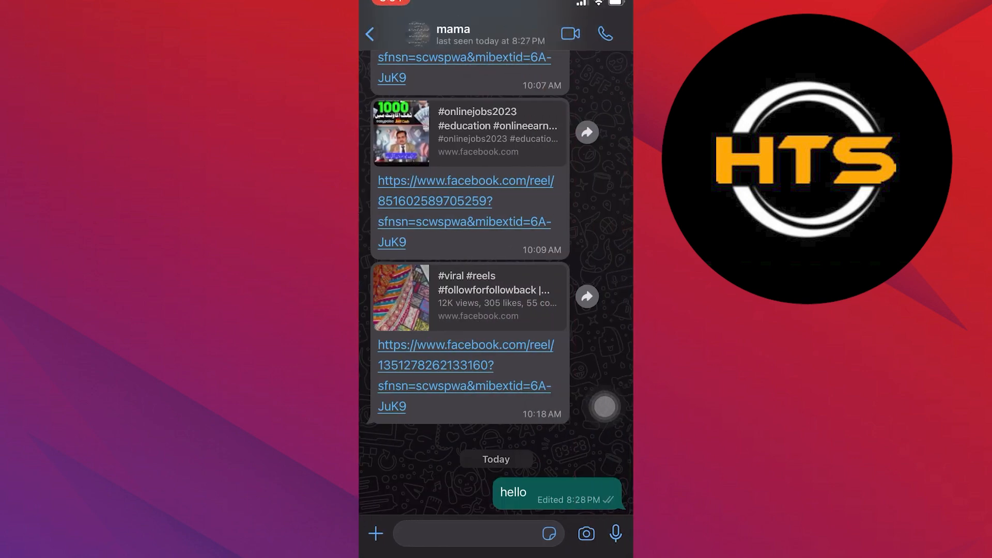
text(h)
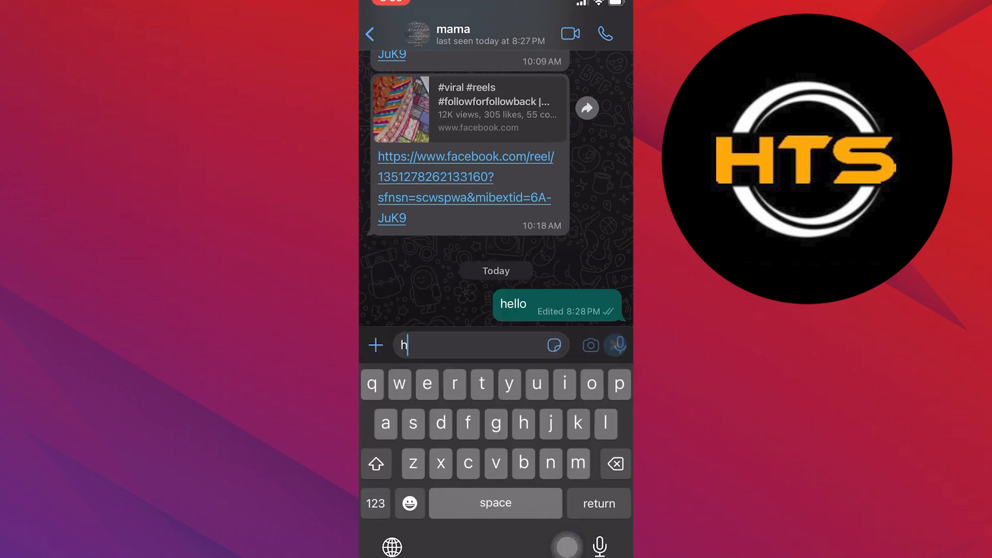
key(return)
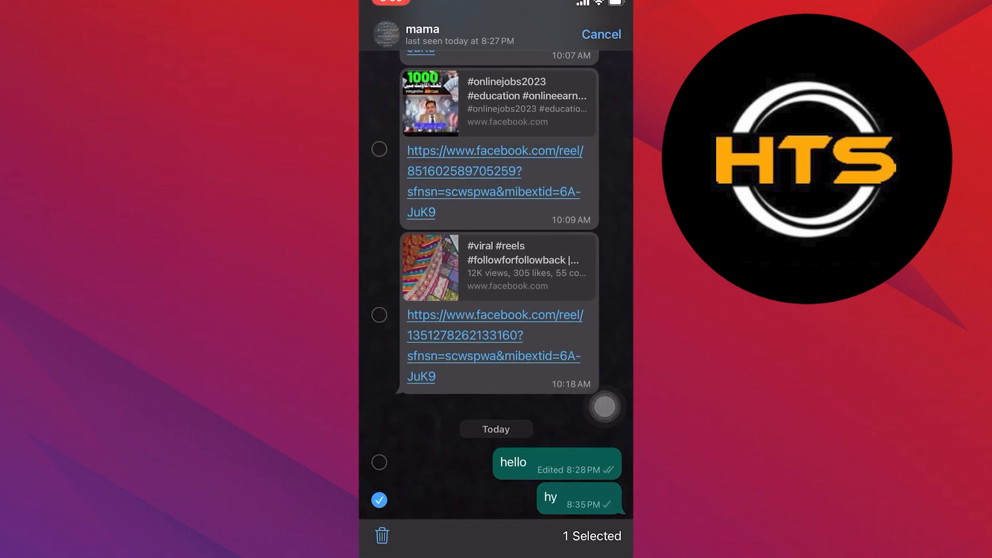
- Delete the selected 'hy' message for everyone via the trash icon
click(381, 536)
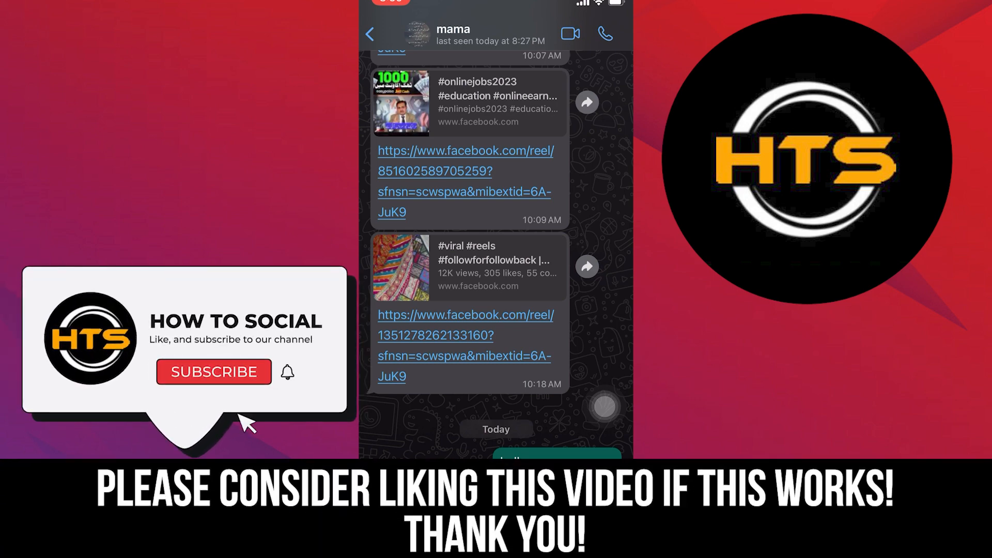
click(213, 371)
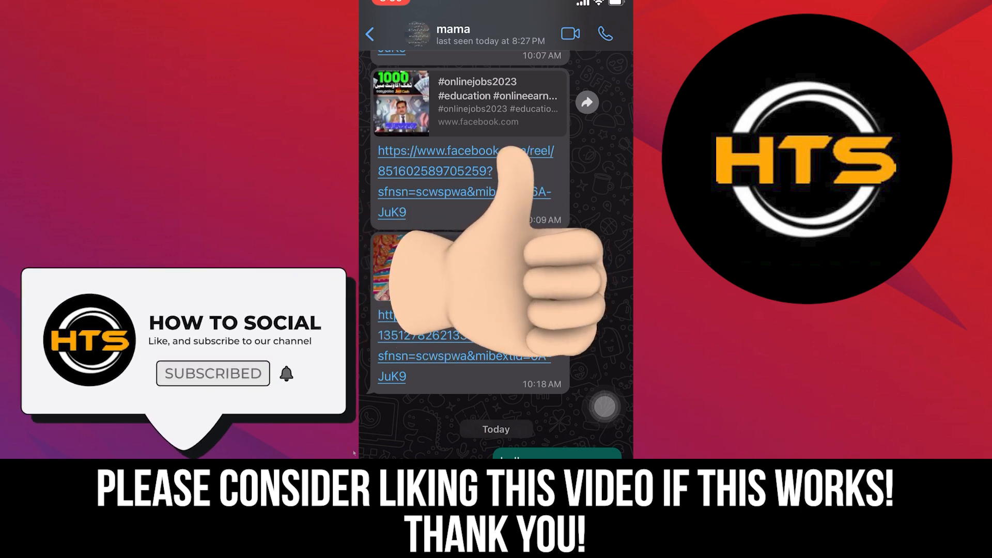